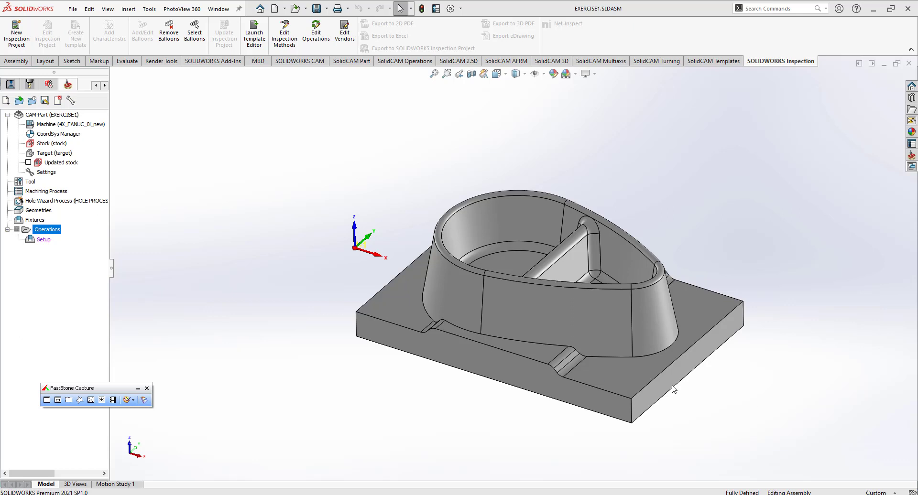
mouse_move(341, 235)
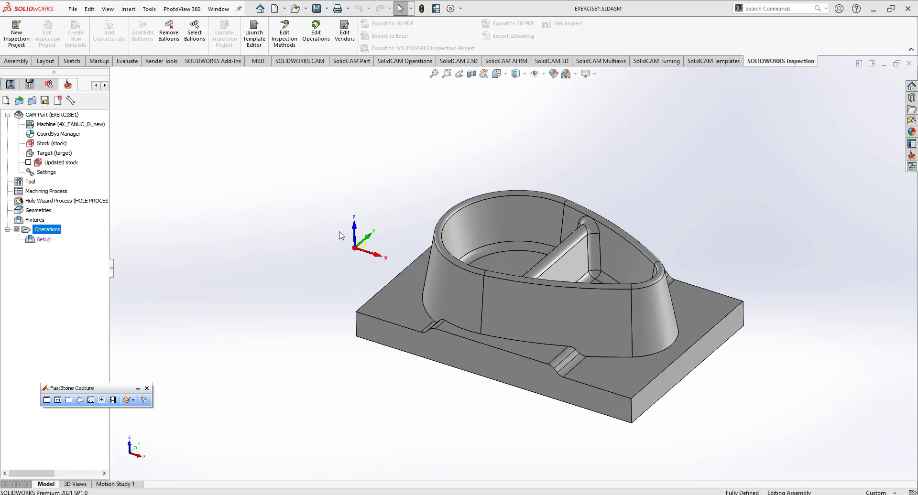
mouse_move(352, 275)
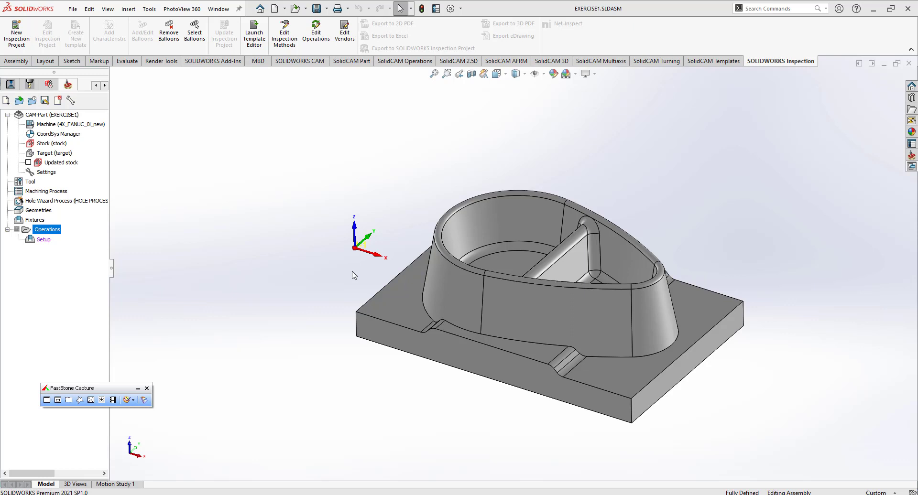
Step: Open the Operations context menu to add a new milling operation
left_click(433, 277)
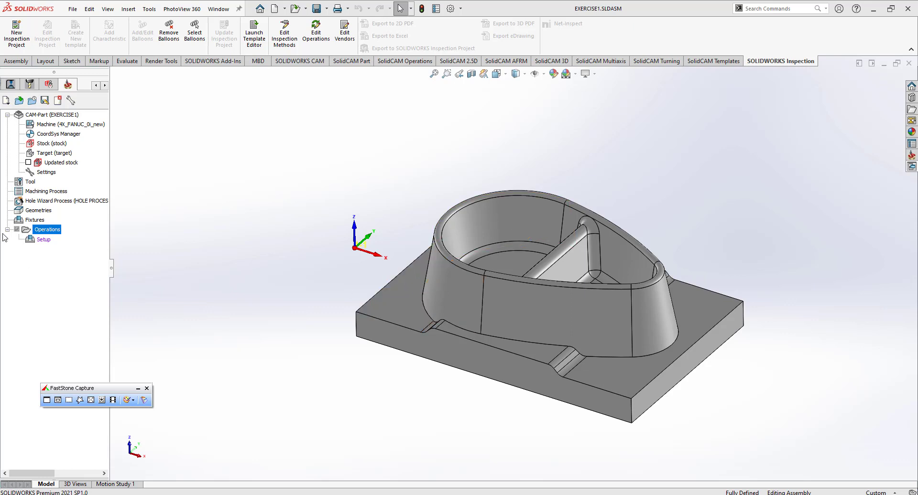
right_click(47, 229)
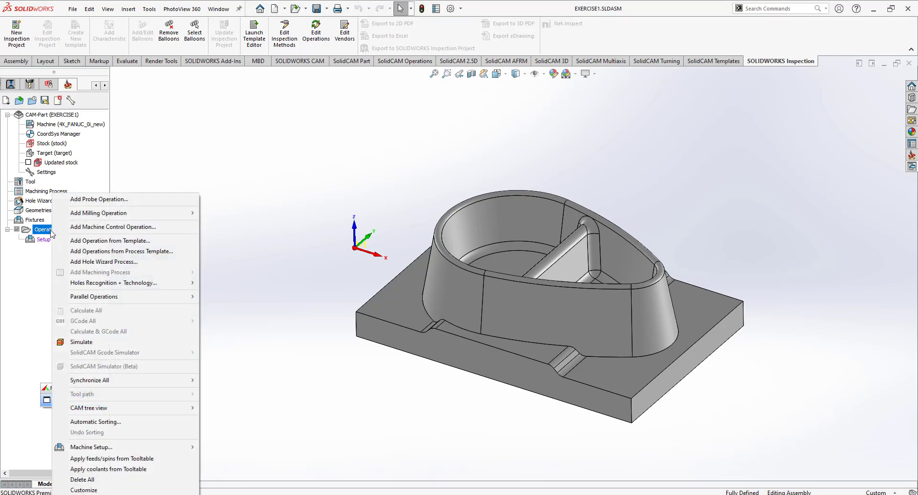
mouse_move(99, 213)
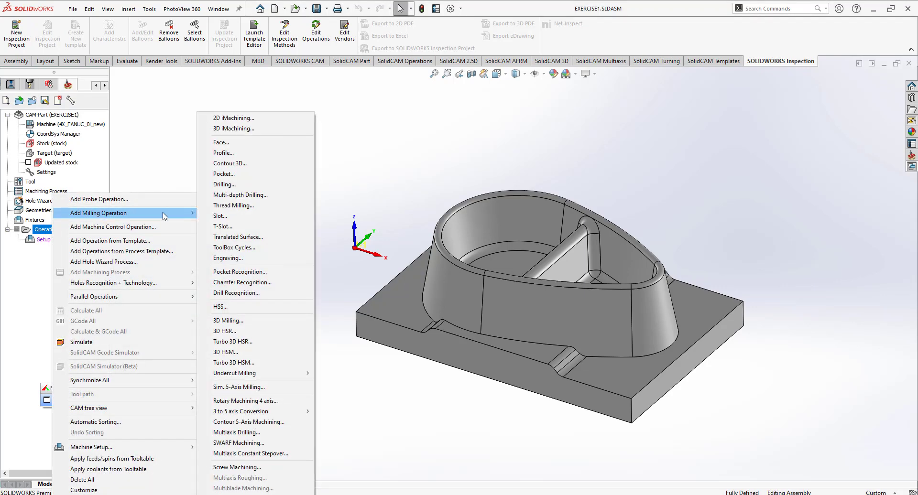
mouse_move(239, 143)
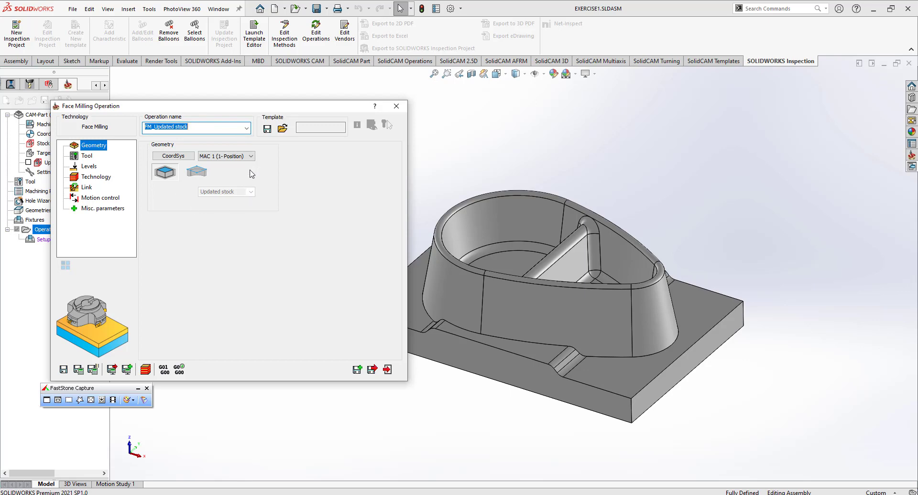
mouse_move(165, 172)
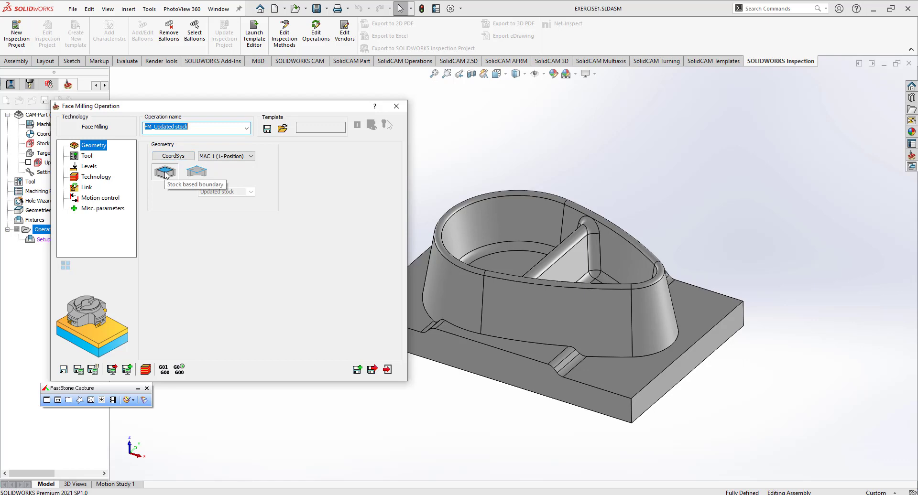
mouse_move(199, 177)
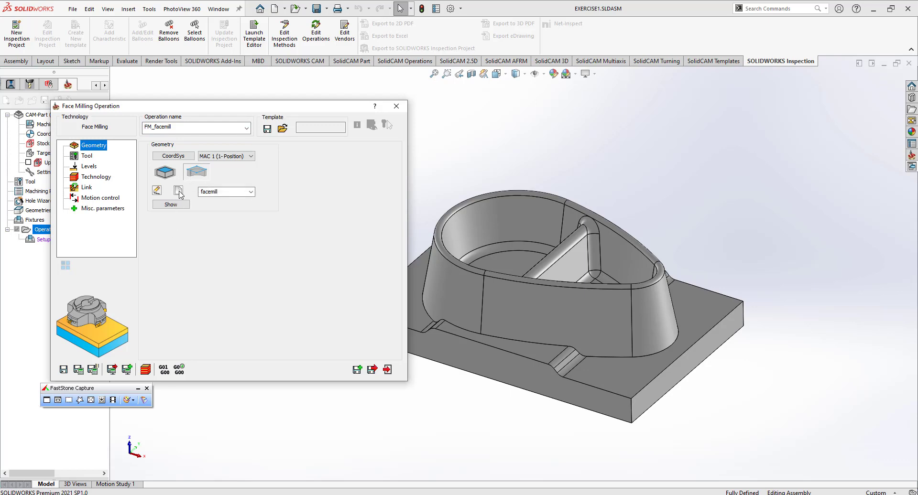
Step: Create a new face milling geometry named facemill1 for FM_facemill
left_click(156, 191)
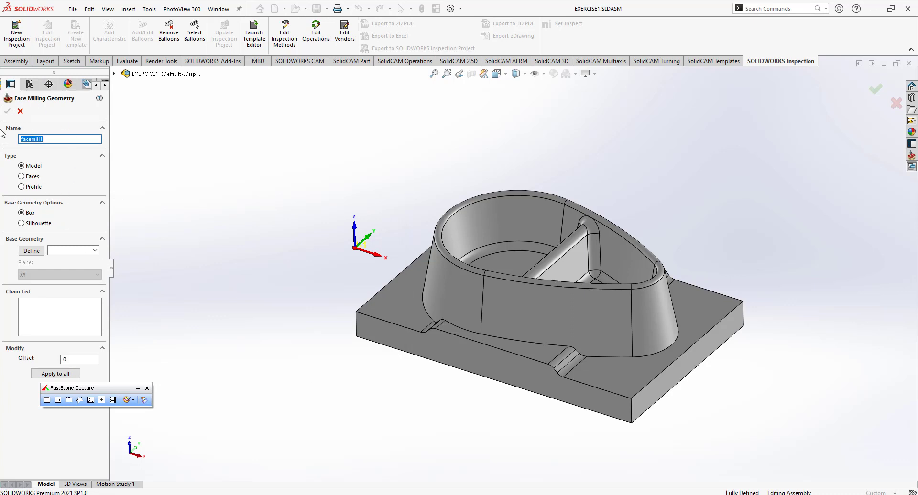
Step: Define facemill1 as a profile from the part's bottom edge chain and accept it
left_click(22, 187)
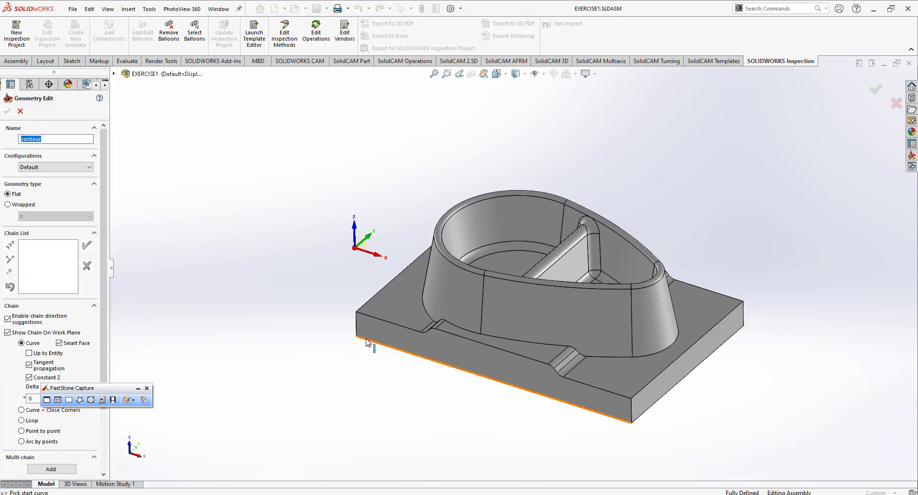
left_click(367, 343)
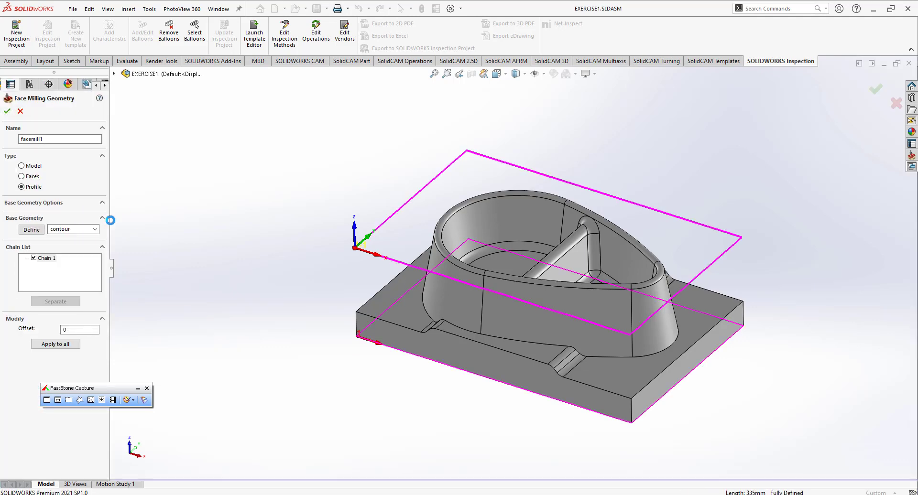
left_click(7, 110)
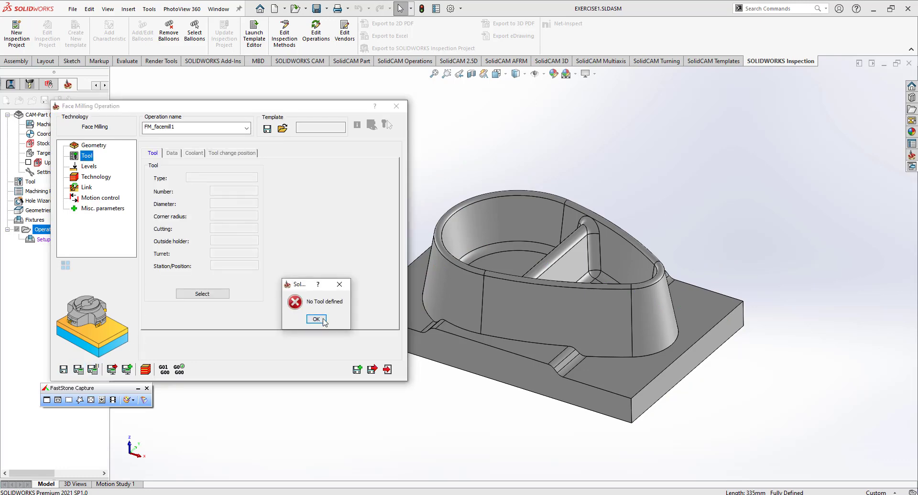
Step: Assign a new 10 mm end mill as tool 1 to FM_facemill1
left_click(316, 319)
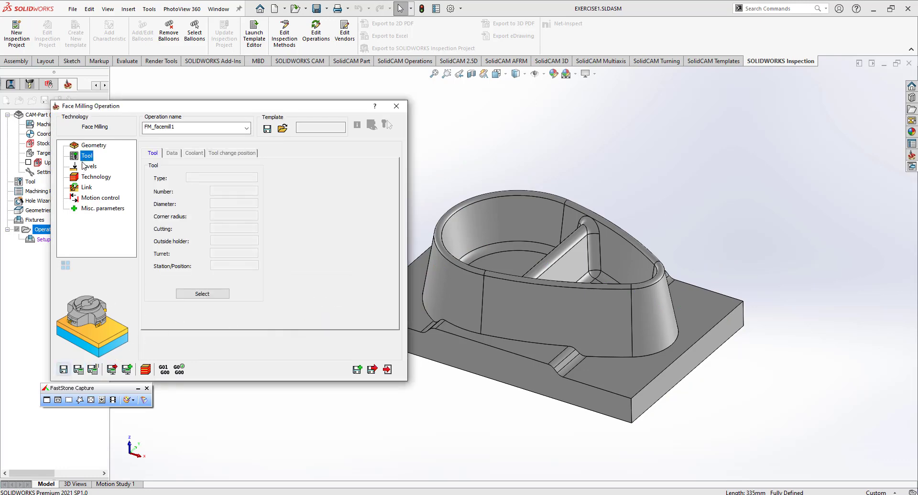
left_click(202, 294)
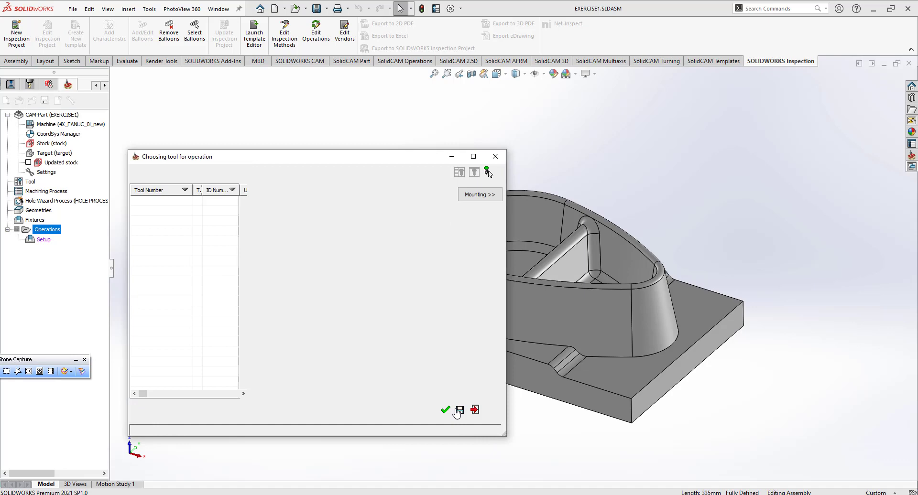
left_click(141, 410)
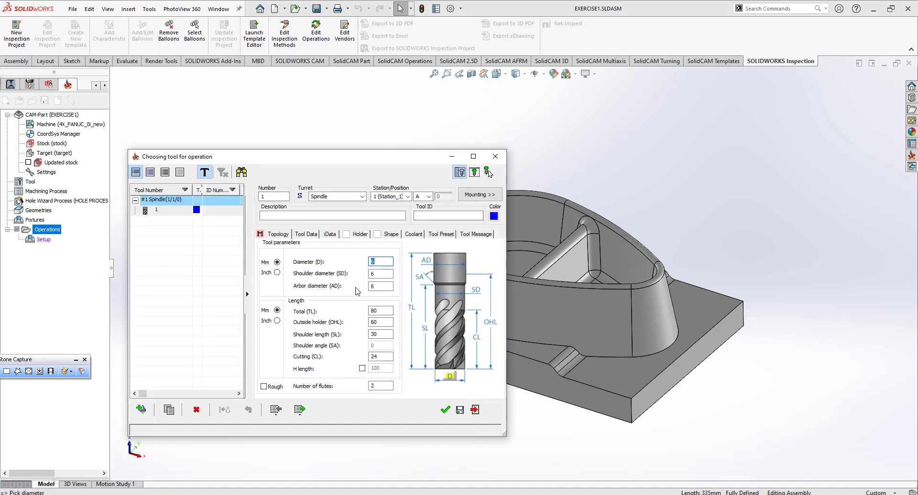
left_click(445, 409)
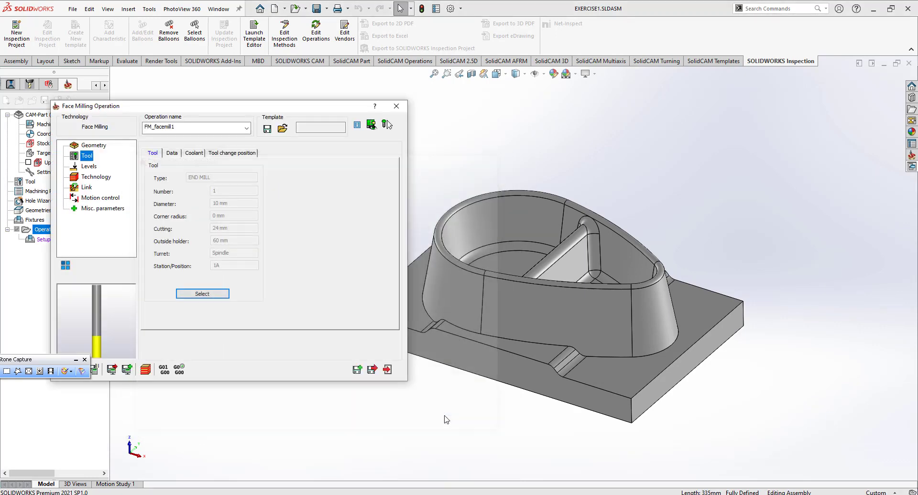
Step: Set technology to Hatch overlap with zigzag hatch and filleted corners
left_click(89, 166)
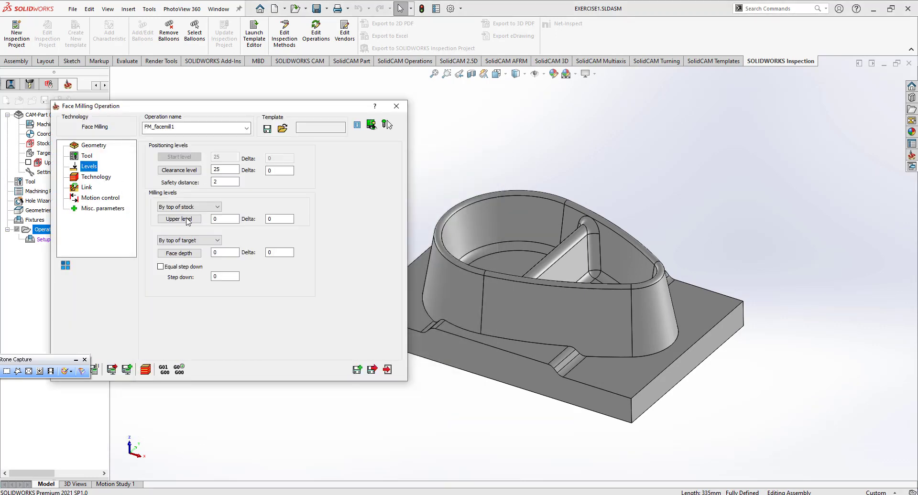
left_click(95, 176)
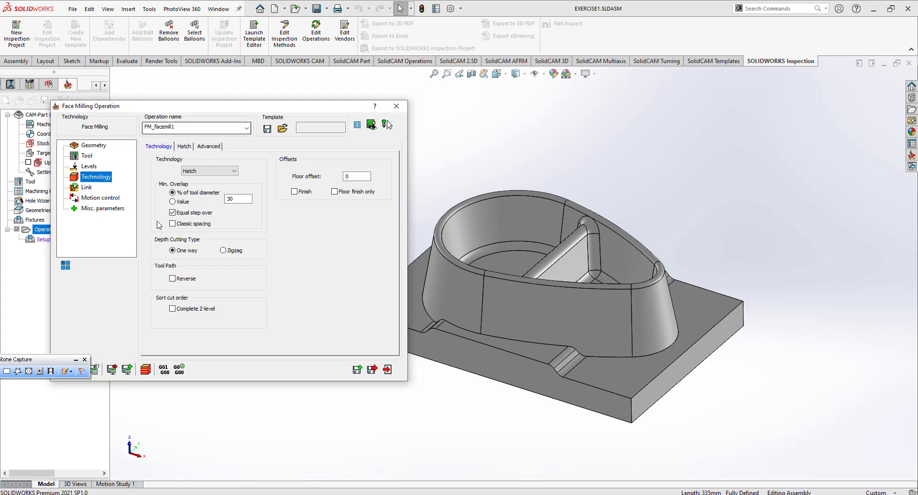
left_click(237, 198)
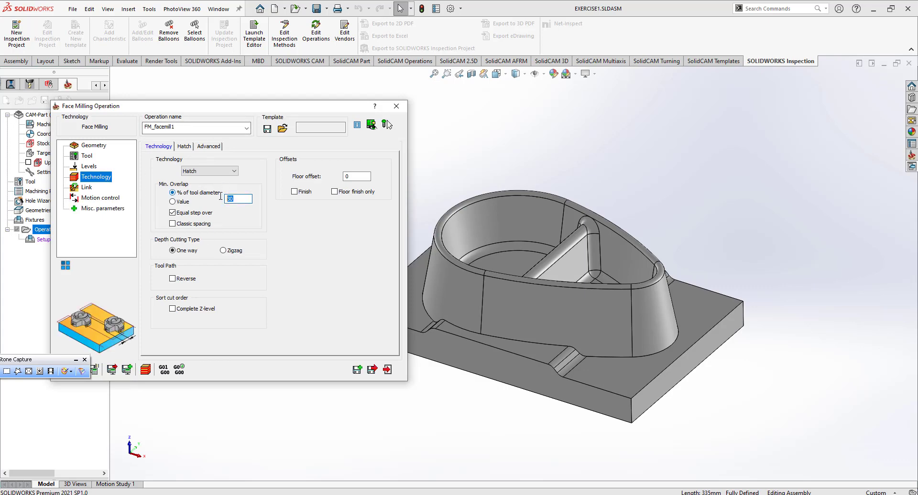
left_click(183, 146)
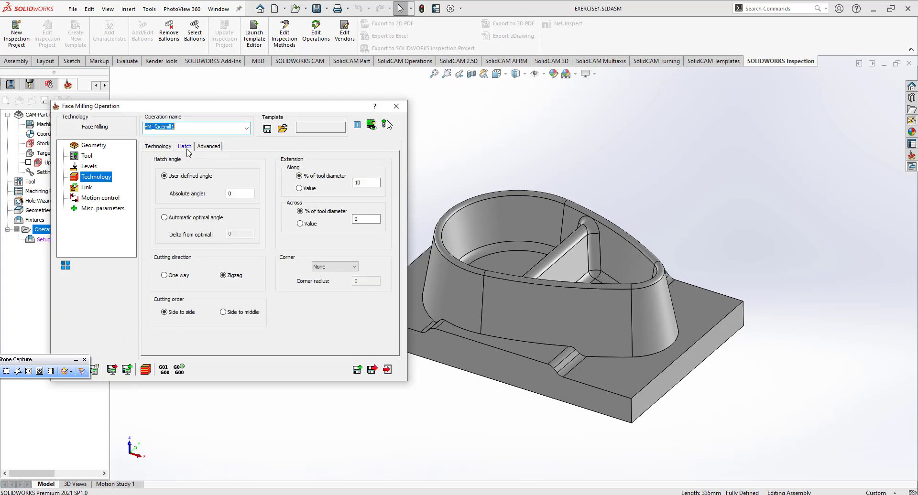
left_click(353, 267)
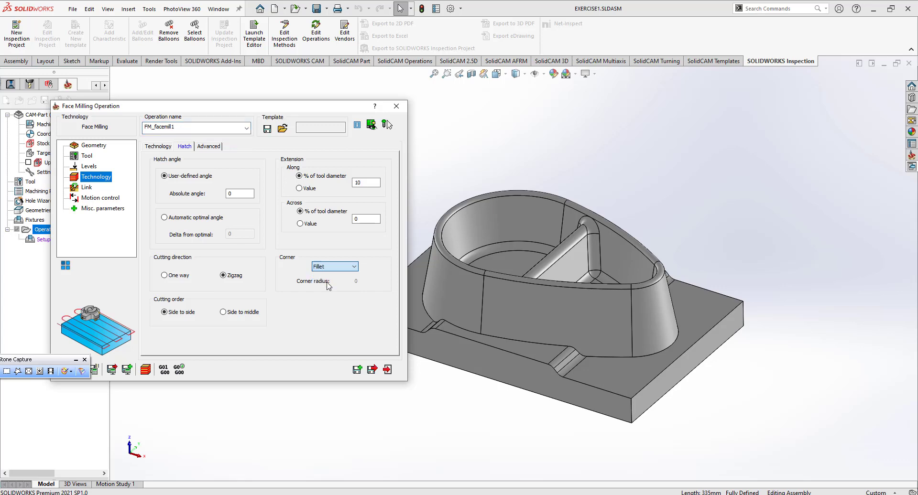
Step: Check the Link settings, then save and calculate the toolpath
left_click(86, 187)
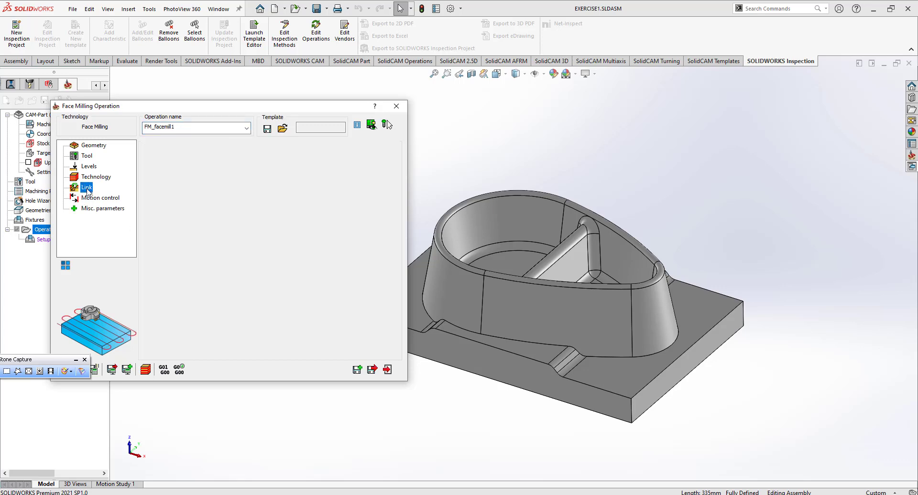
left_click(86, 187)
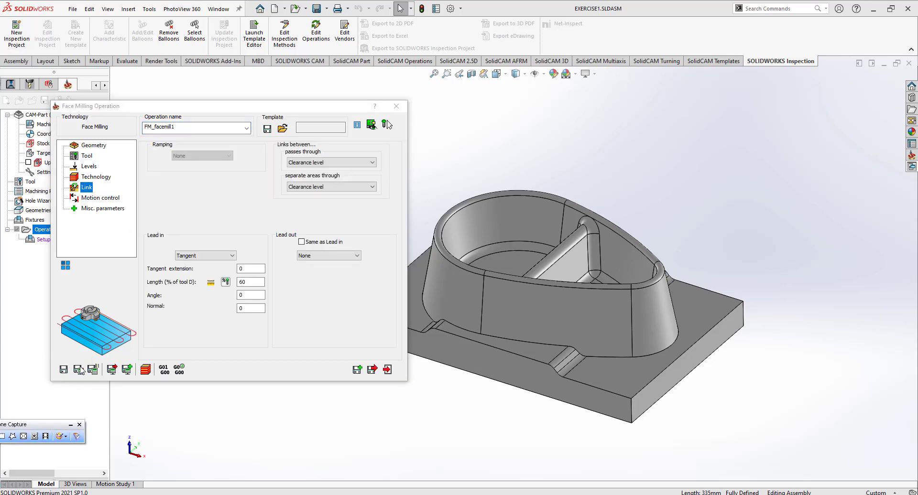
left_click(78, 370)
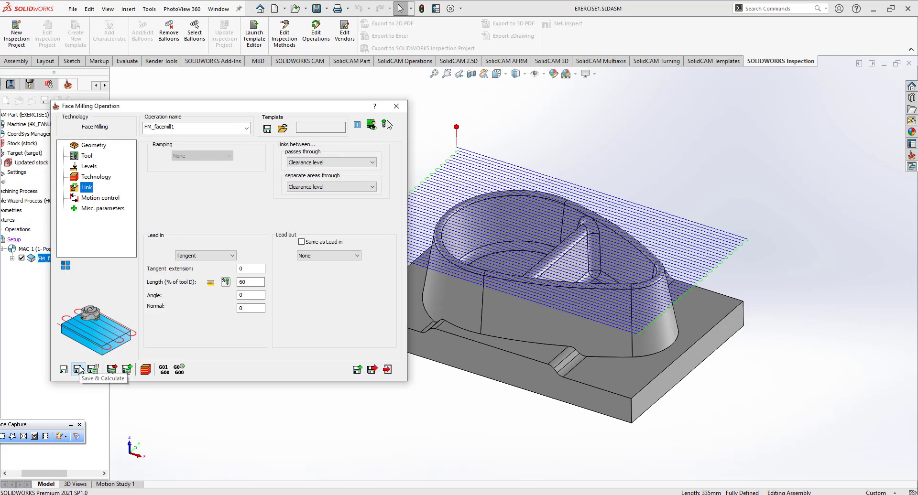